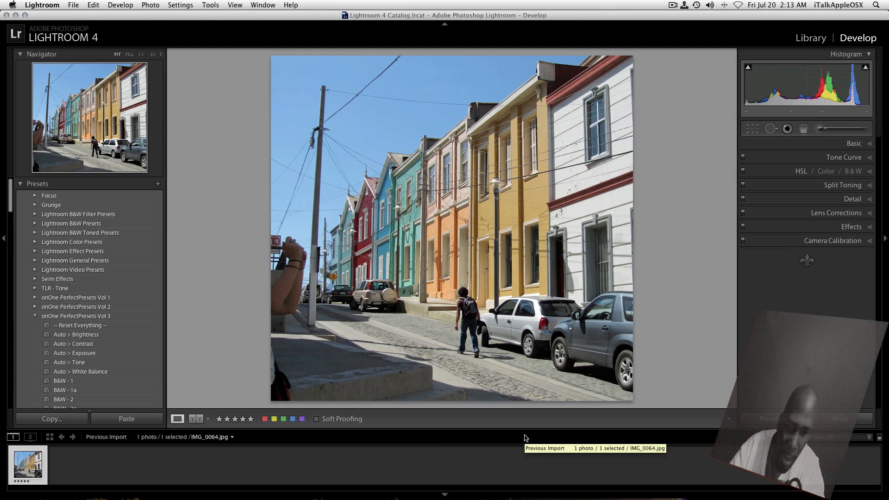
pyautogui.moveTo(395, 407)
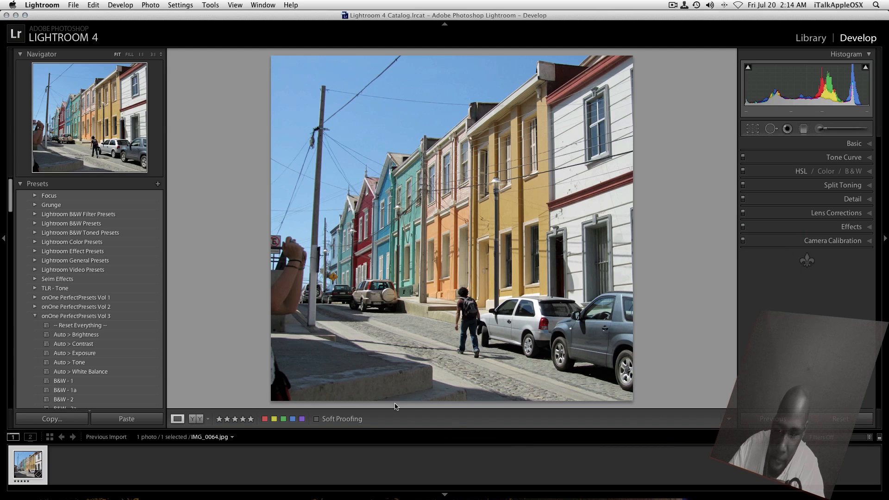
pyautogui.moveTo(637, 274)
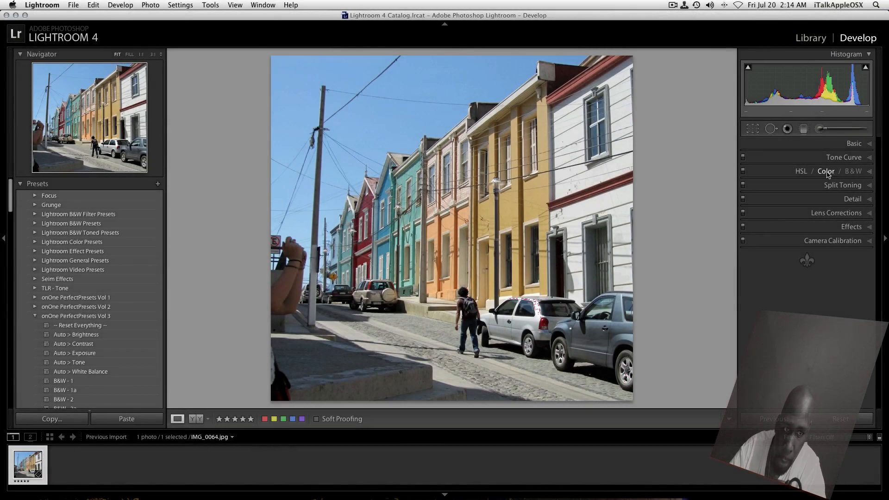
# Step: Pull every colour's HSL saturation down to -100 so the street photo turns black and white
pyautogui.click(826, 171)
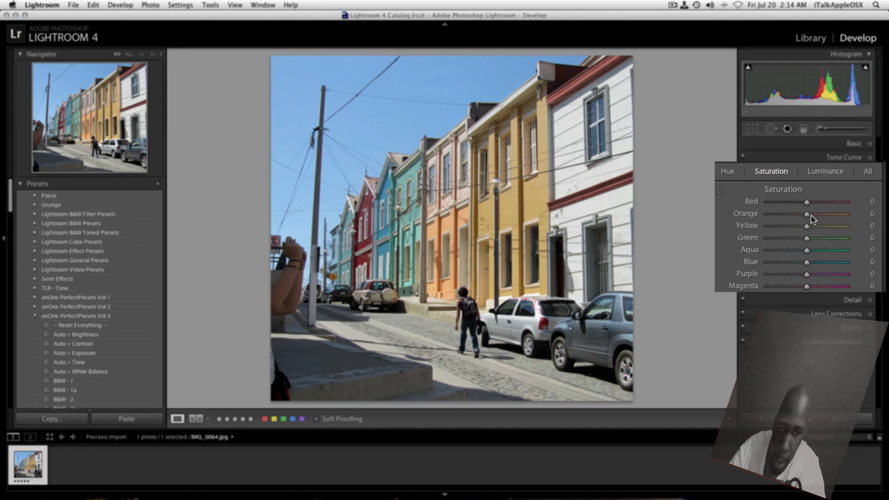
pyautogui.moveTo(806, 190); pyautogui.dragTo(712, 190)
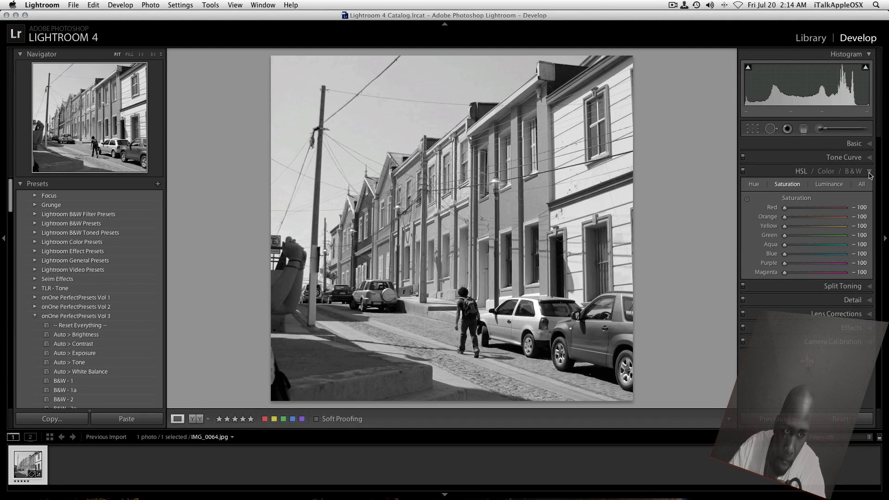
pyautogui.click(869, 172)
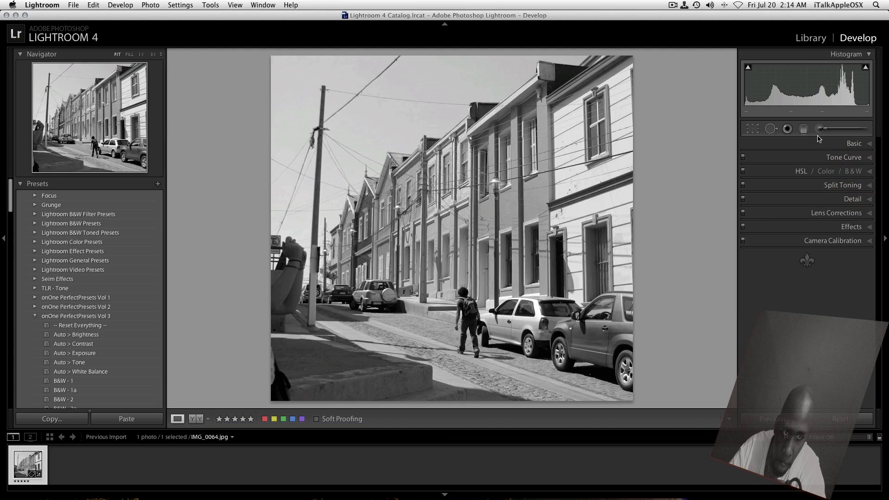
# Step: Pick the Adjustment Brush with the Clarity preset (+50) and set its saturation to +100
pyautogui.click(818, 128)
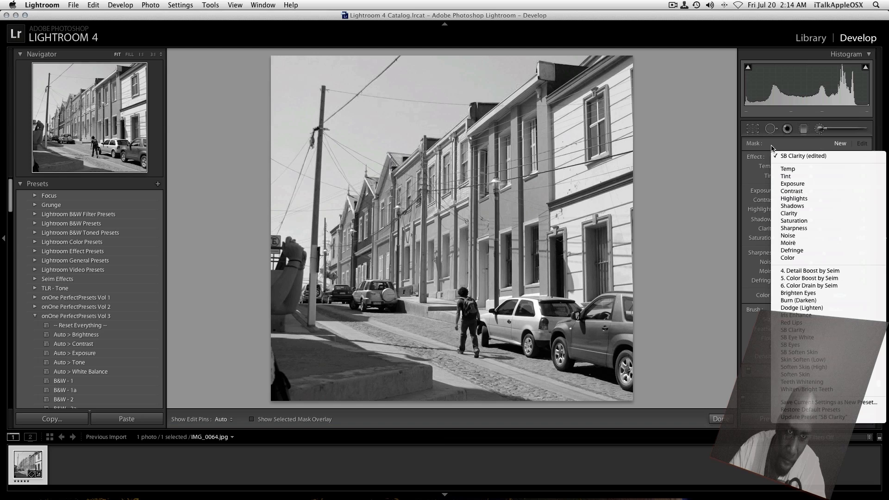
pyautogui.moveTo(793, 221)
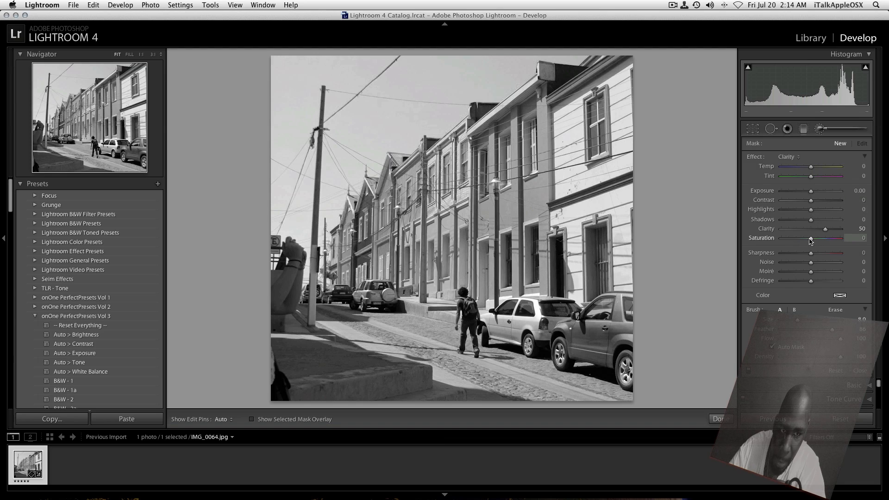
pyautogui.moveTo(811, 238); pyautogui.dragTo(839, 238)
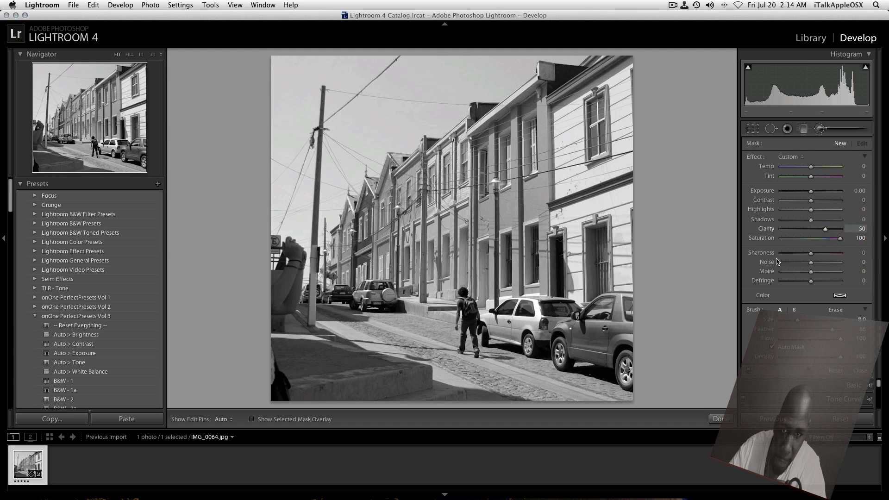
pyautogui.moveTo(584, 216)
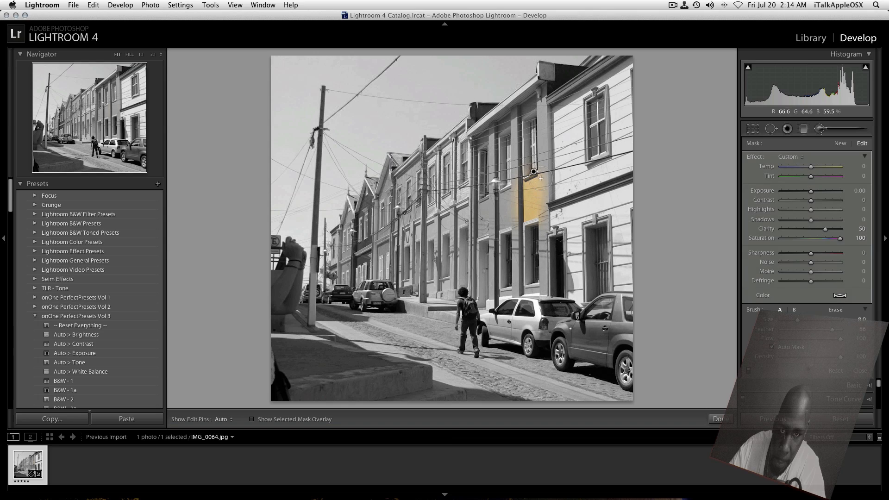
# Step: Brush colour back onto the yellow house, then the blue house and its teal neighbour
pyautogui.moveTo(533, 172); pyautogui.dragTo(539, 95)
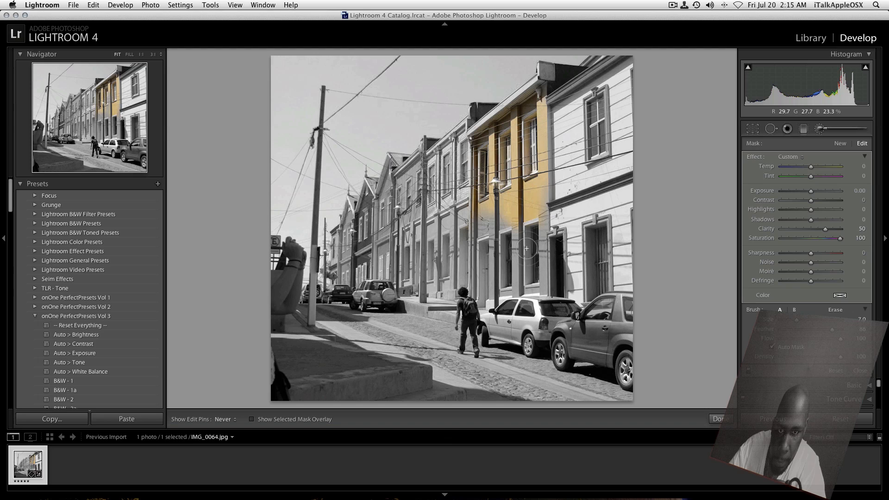
pyautogui.moveTo(524, 244); pyautogui.dragTo(533, 289)
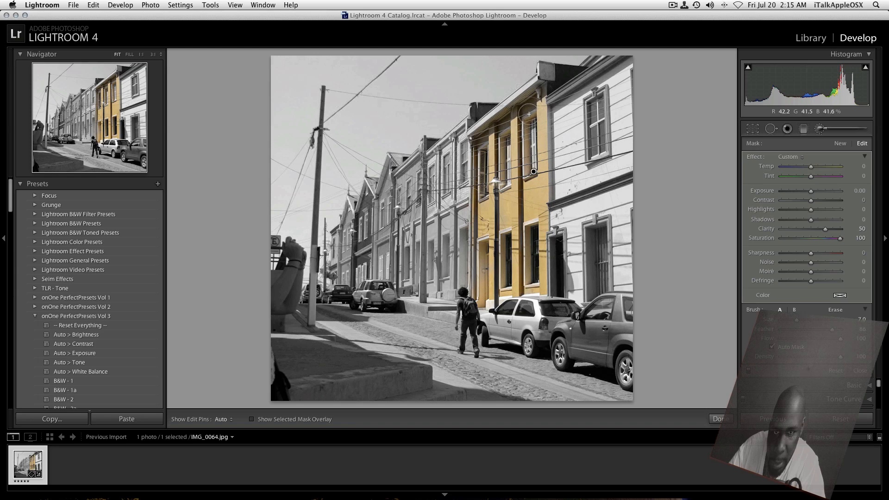
pyautogui.click(222, 419)
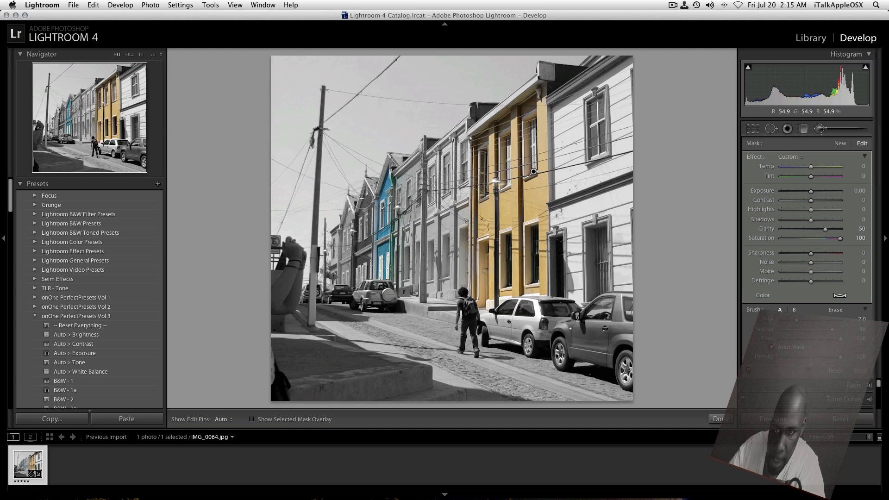
pyautogui.click(223, 419)
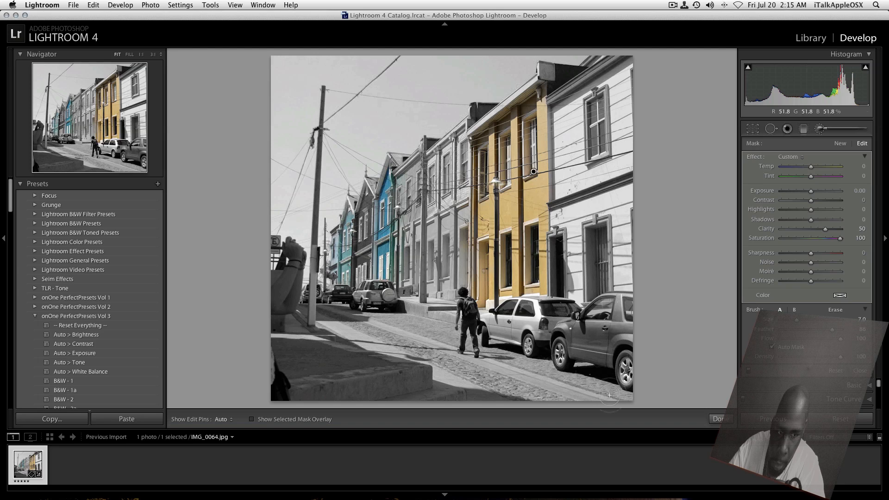
# Step: Close the Adjustment Brush and switch to the Before & After comparison view
pyautogui.click(719, 419)
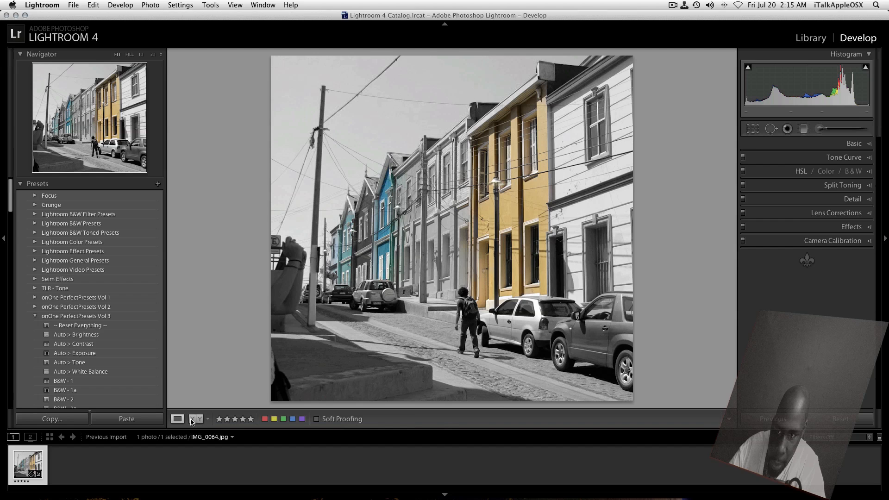
pyautogui.moveTo(197, 419)
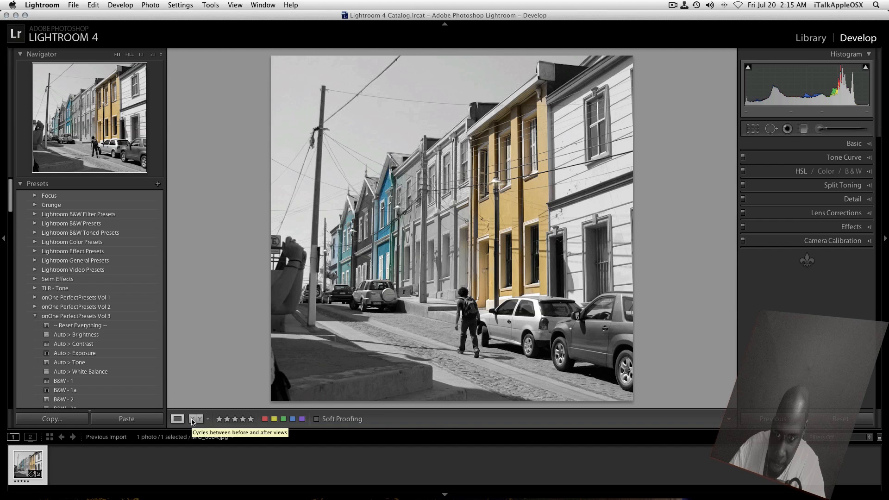
pyautogui.click(195, 419)
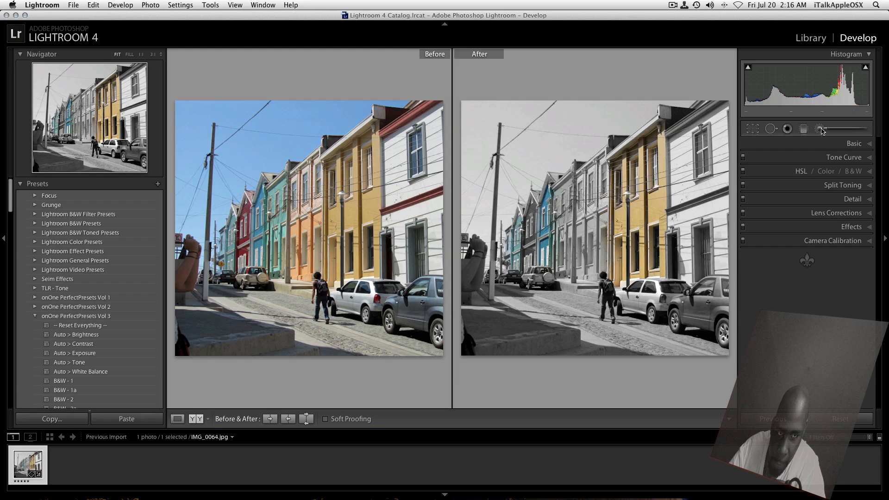
# Step: Brush colour onto the grey-blue car and red roof trim, then return to Loupe view
pyautogui.click(820, 129)
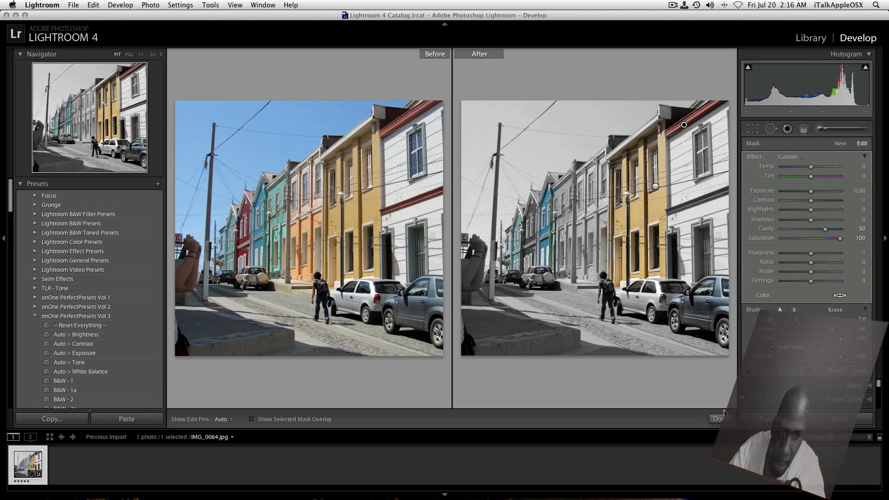
pyautogui.click(720, 419)
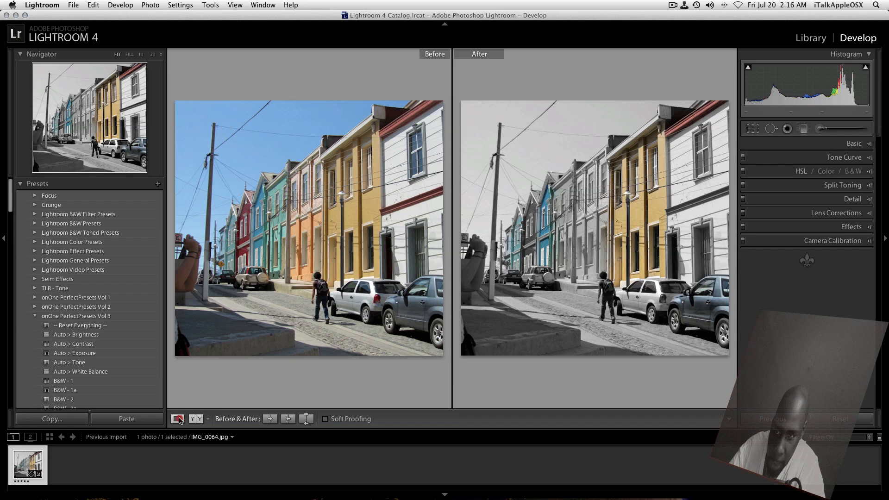
pyautogui.click(178, 419)
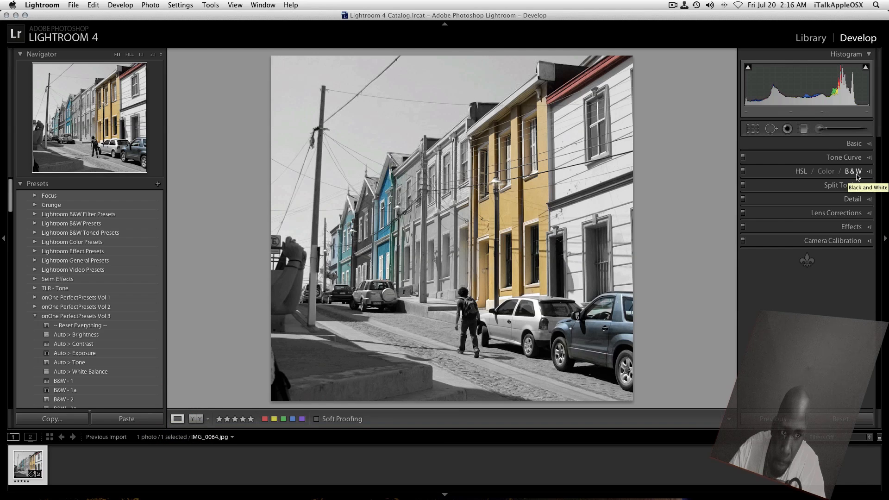
# Step: Expand the Basic panel and push global Clarity up to +100
pyautogui.click(853, 143)
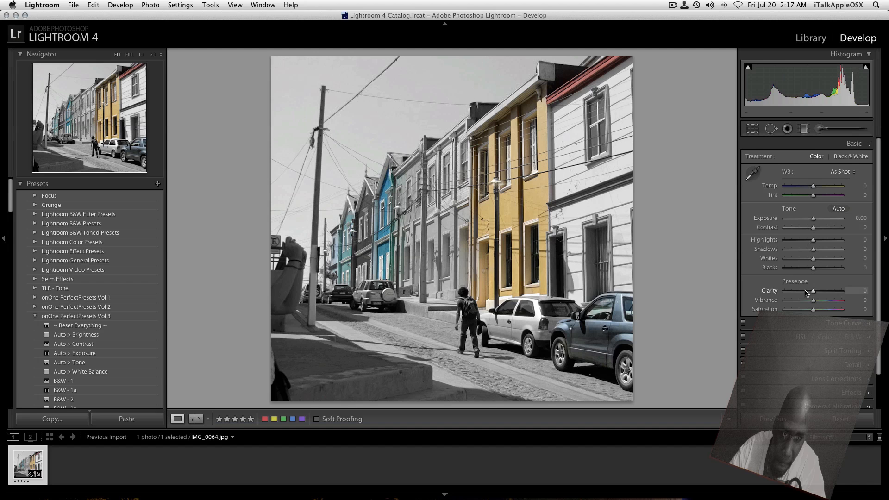
pyautogui.moveTo(813, 290); pyautogui.dragTo(856, 290)
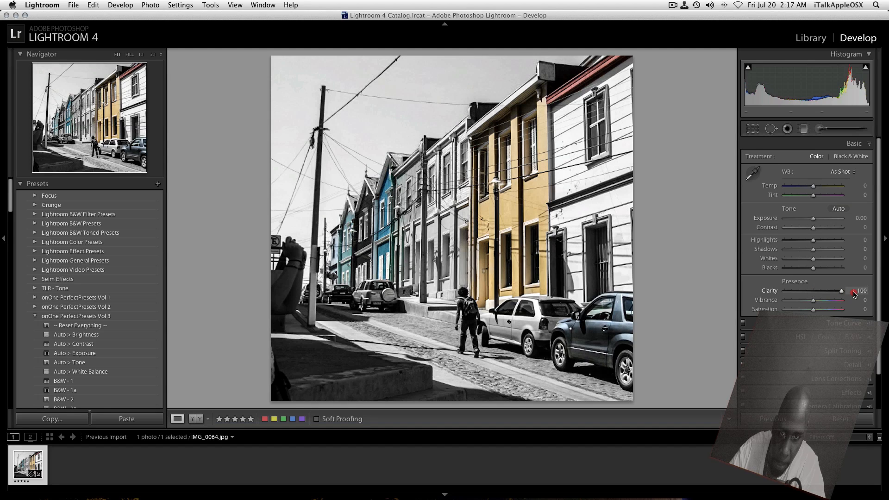
# Step: Settle global Clarity at +57, Contrast at +18 and Highlights at -50
pyautogui.moveTo(841, 291); pyautogui.dragTo(828, 291)
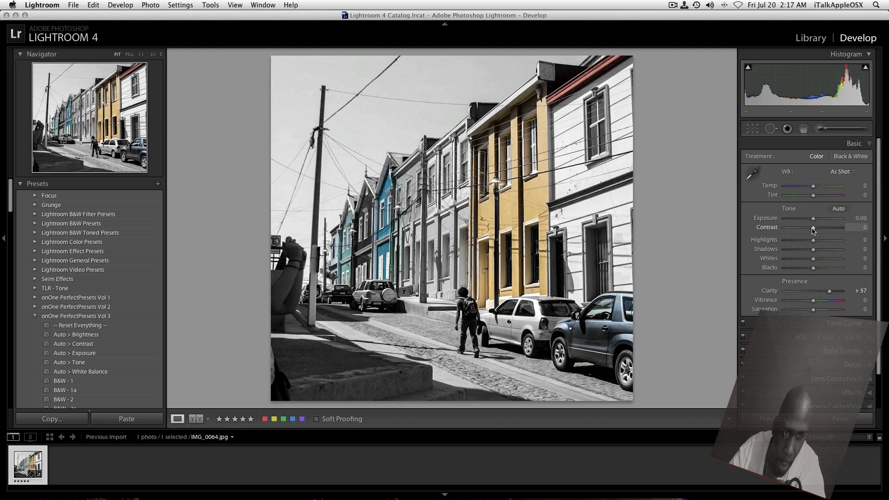
pyautogui.moveTo(813, 227); pyautogui.dragTo(810, 227)
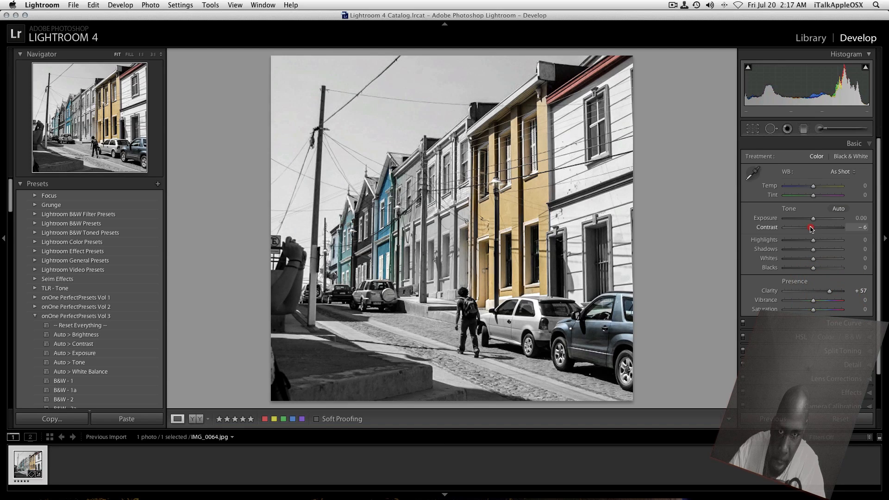
pyautogui.moveTo(810, 227); pyautogui.dragTo(815, 227)
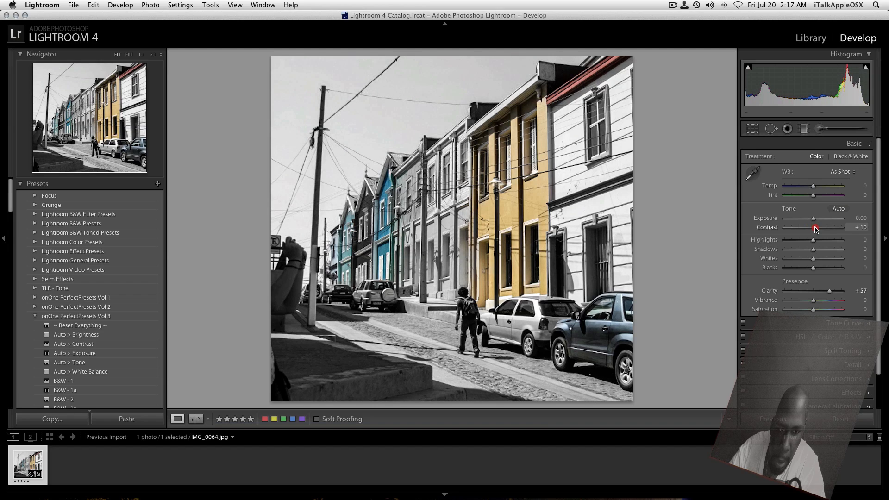
pyautogui.moveTo(815, 228); pyautogui.dragTo(822, 227)
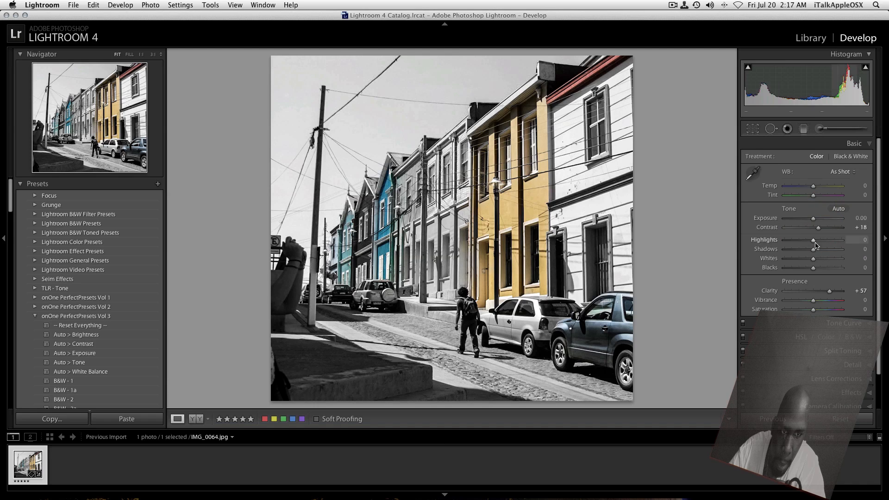
pyautogui.moveTo(813, 242); pyautogui.dragTo(795, 242)
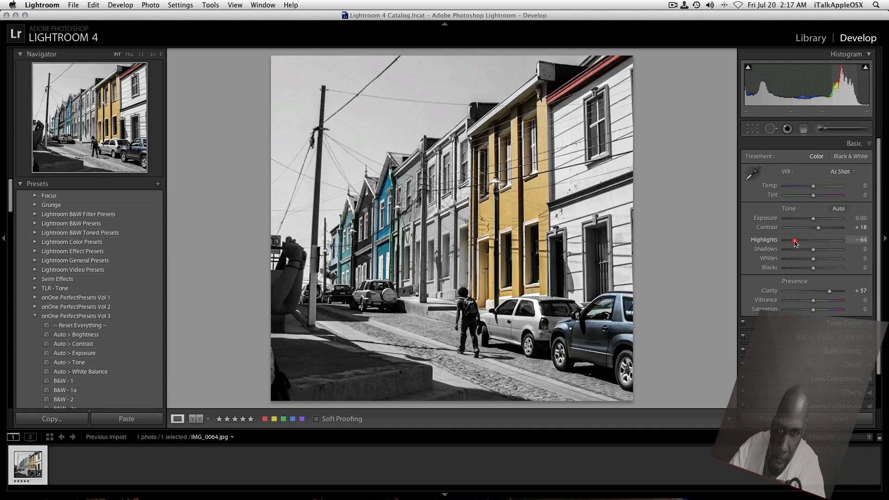
pyautogui.moveTo(793, 241); pyautogui.dragTo(799, 240)
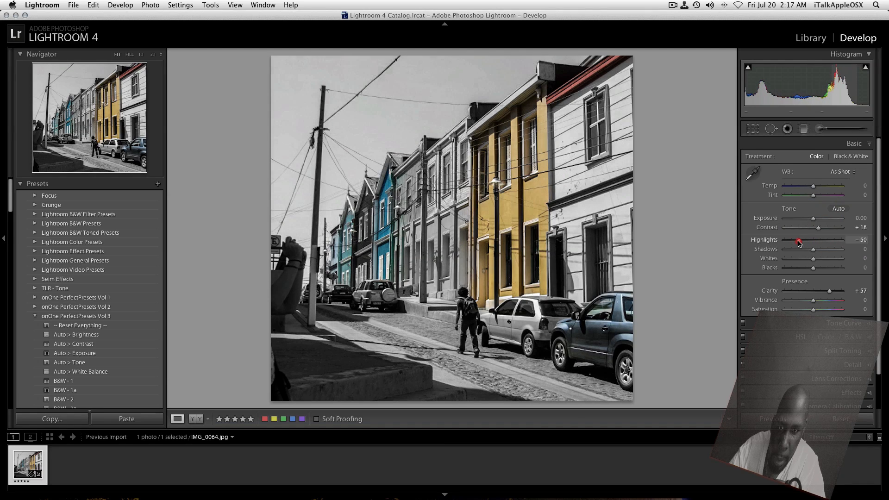